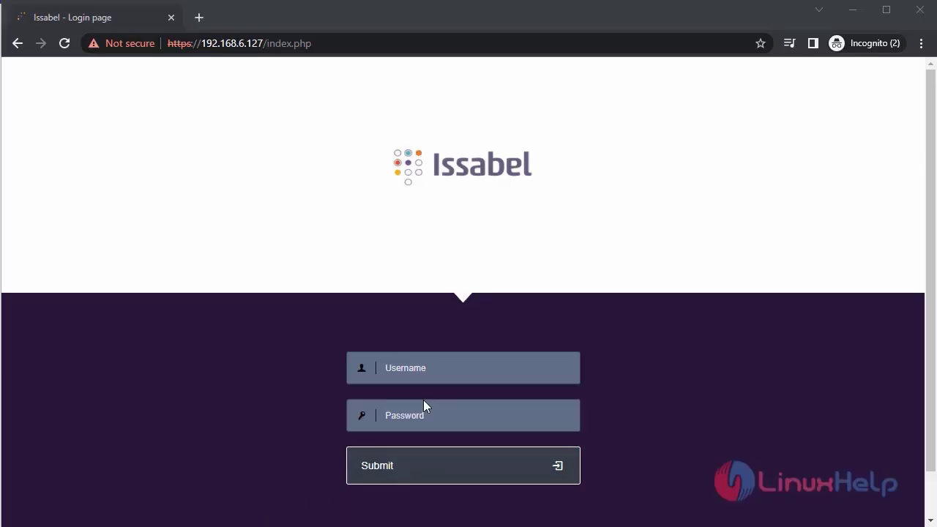
Step: Log in to the Issabel web interface as admin
click(462, 368)
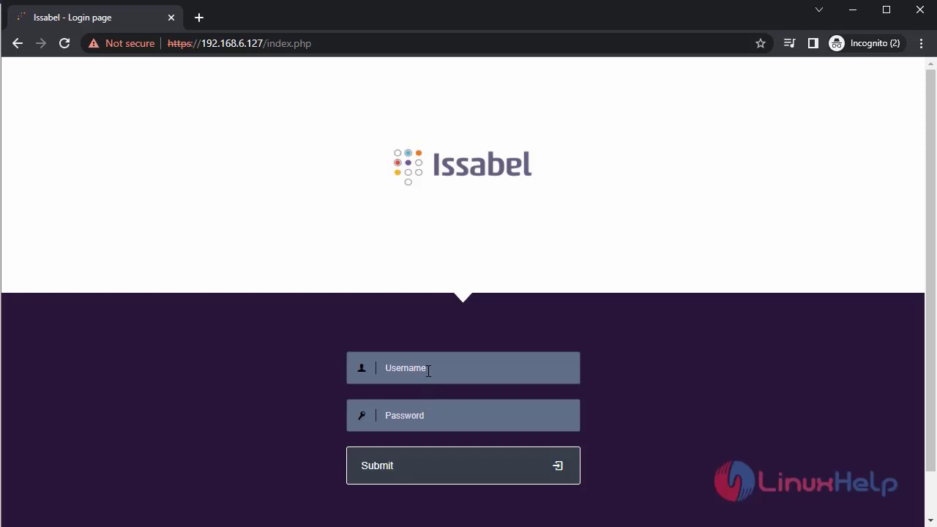
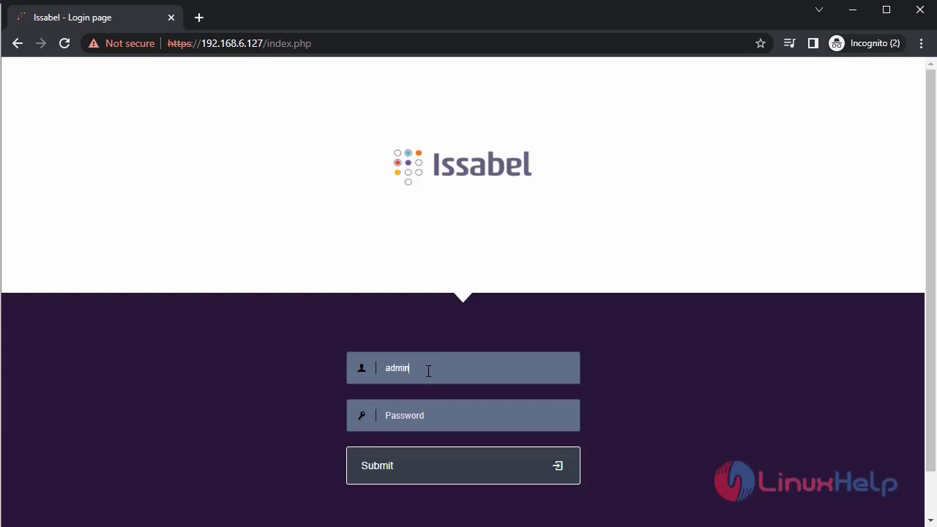
click(462, 416)
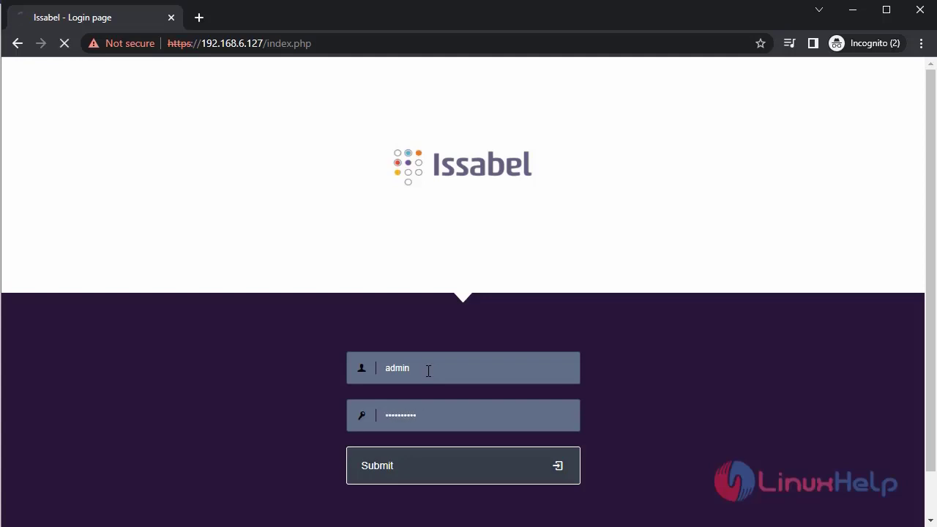
click(463, 466)
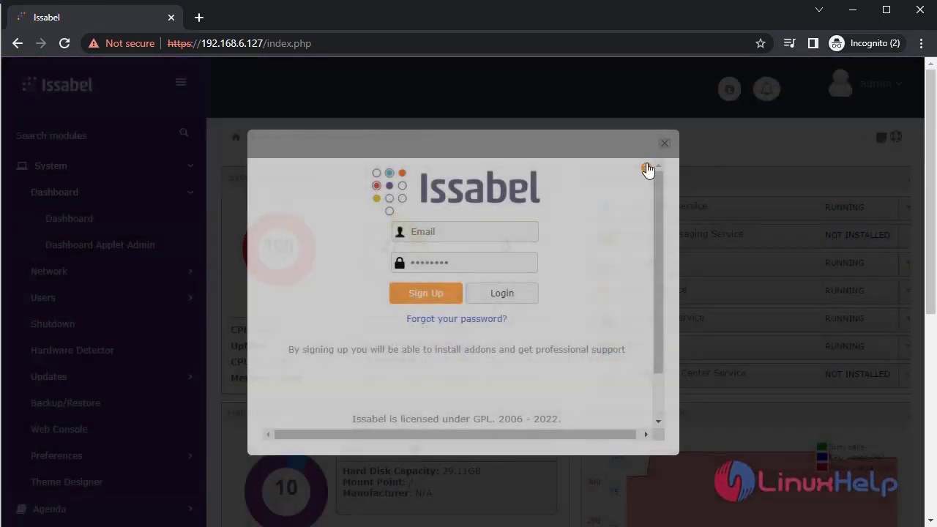
Step: Dismiss the addons sign-up popup and expand the PBX section in the sidebar
click(664, 144)
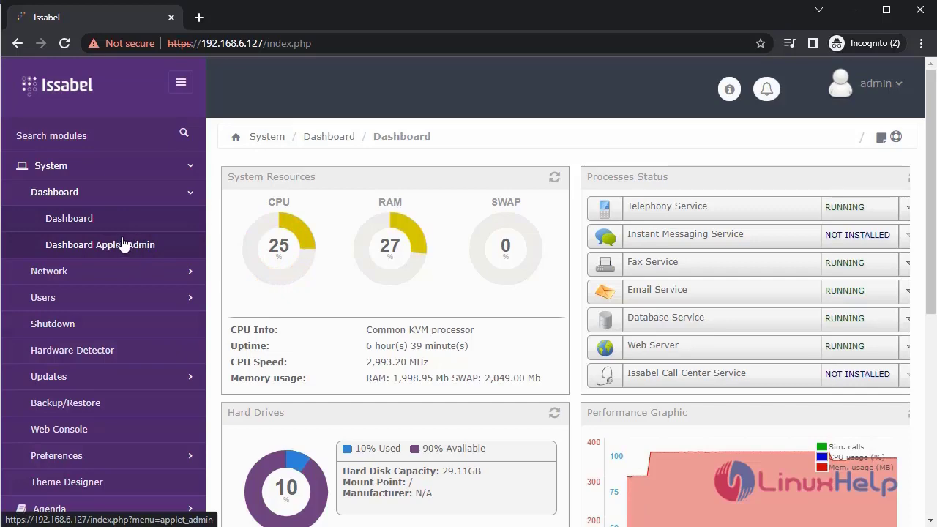
scroll(down, 3)
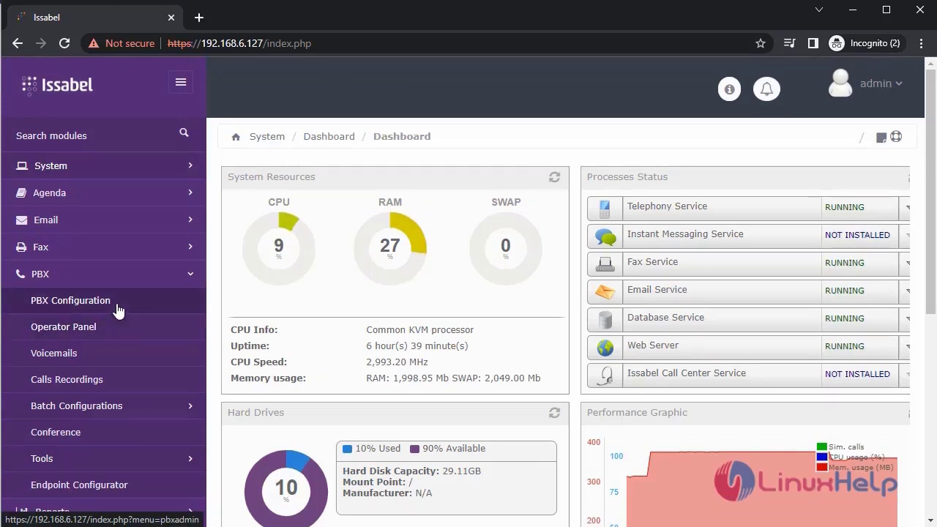
Step: Open PBX Configuration, close the wizard and start a new Generic SIP Device extension
click(71, 300)
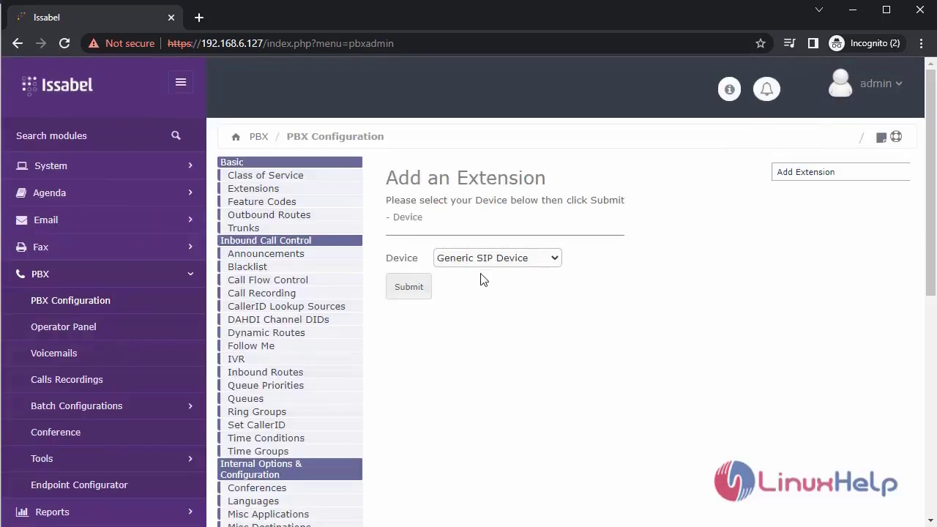
mouse_move(243, 228)
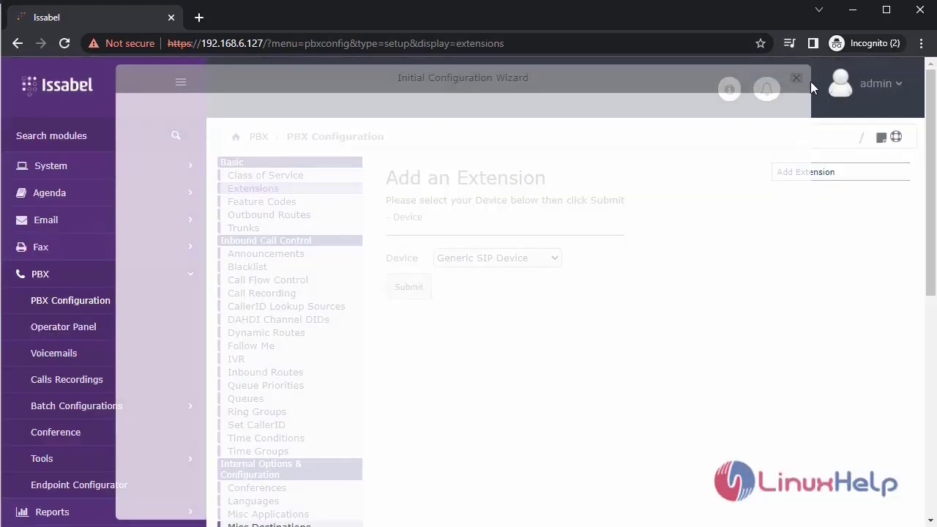
click(796, 77)
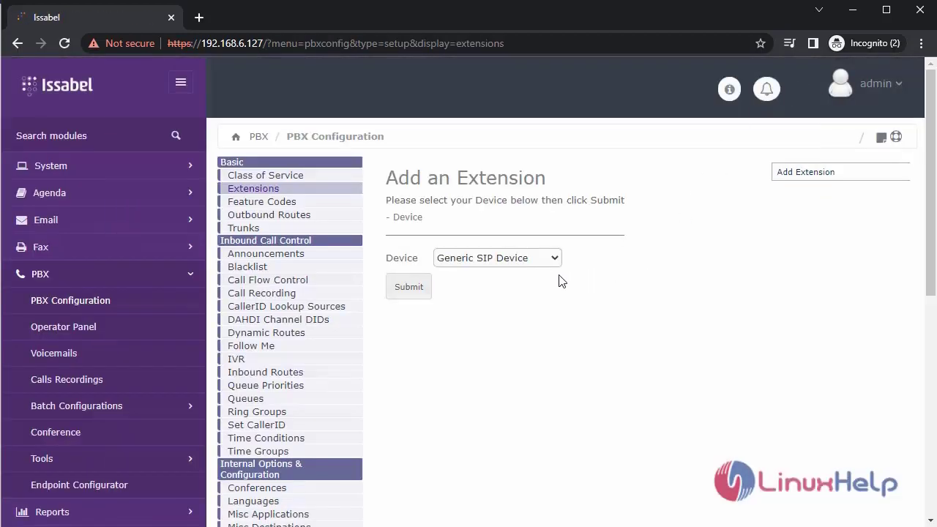
mouse_move(402, 271)
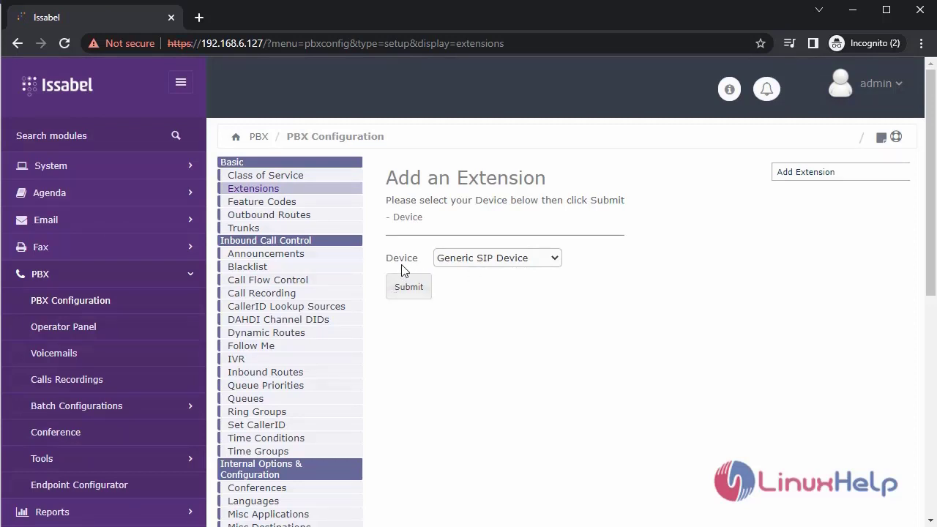
click(496, 258)
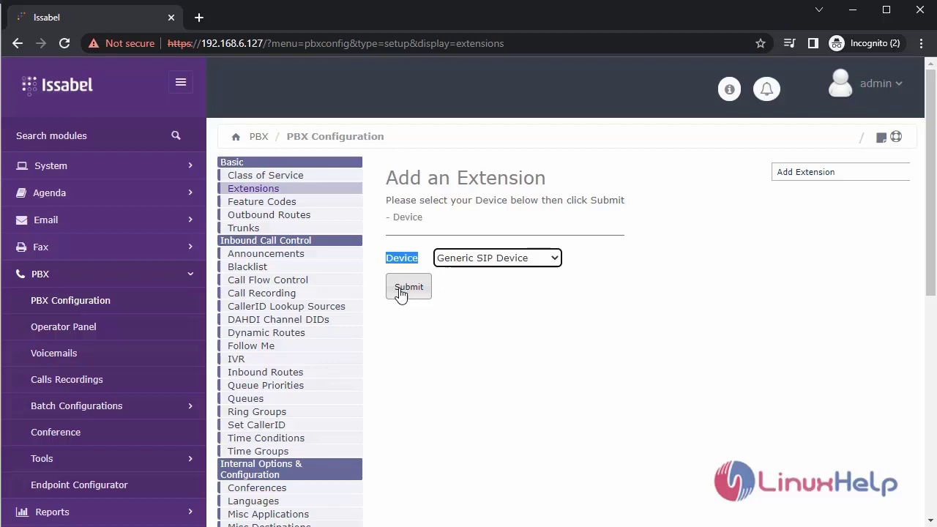
click(409, 286)
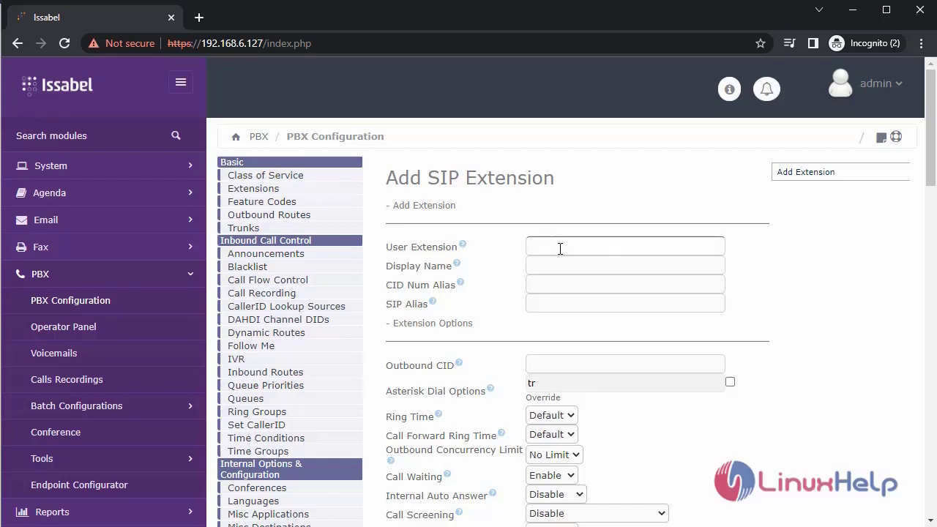
Step: Enter User Extension 100 and Display Name Test
text(100)
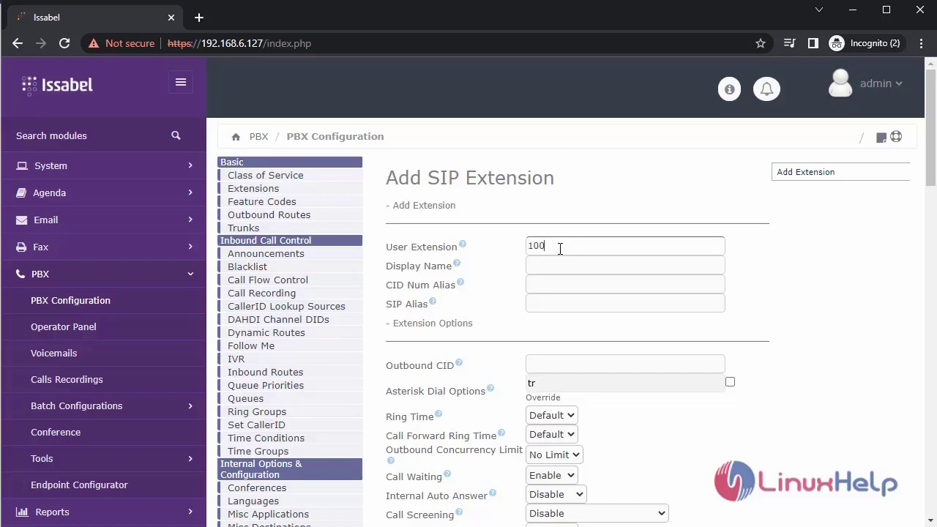
click(623, 265)
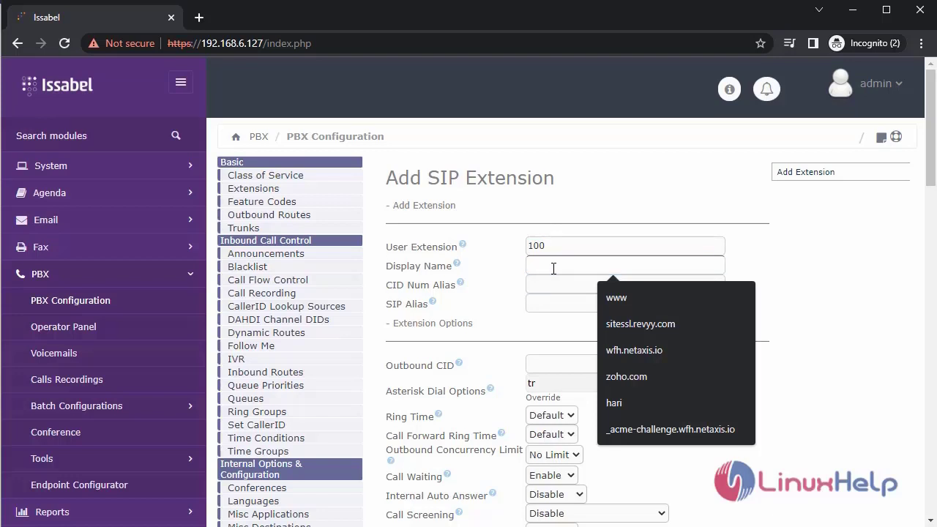
text(Test)
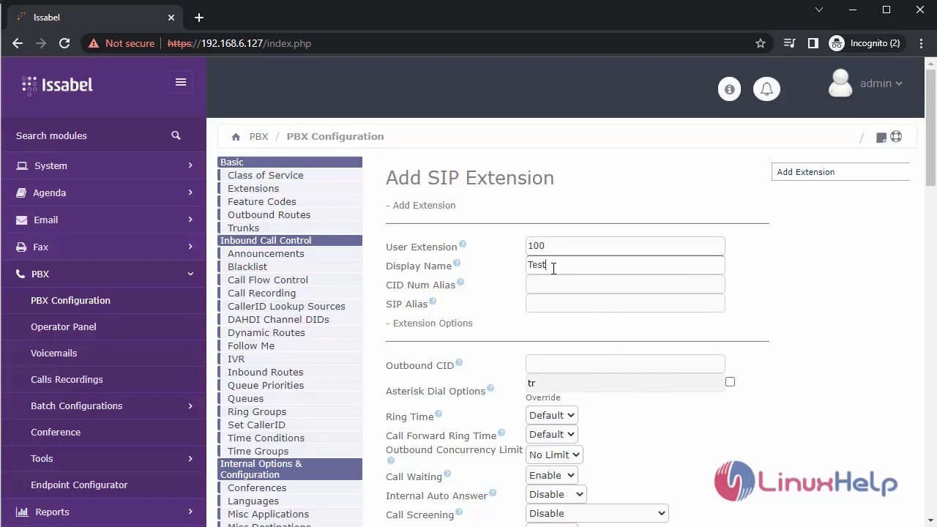
Step: Move through the CID Num Alias, SIP Alias and Outbound CID fields, leaving them unchanged
click(624, 284)
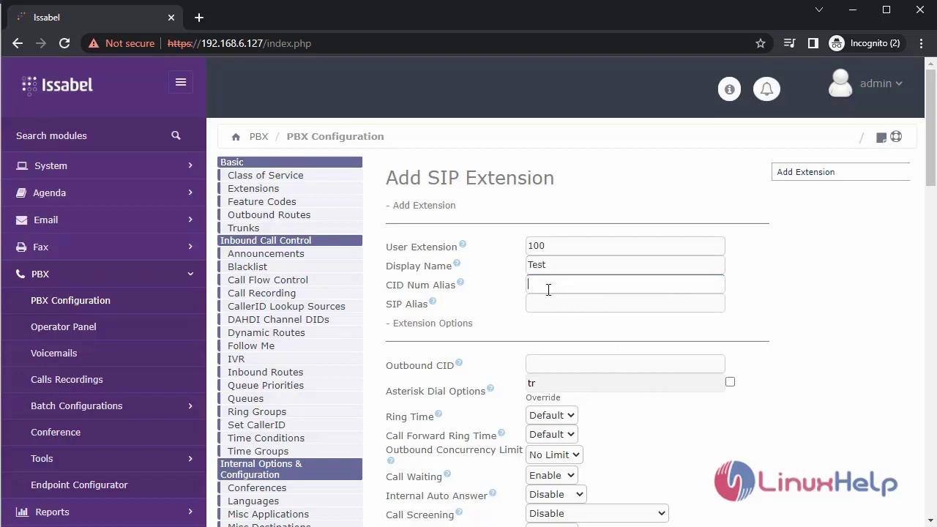
click(624, 284)
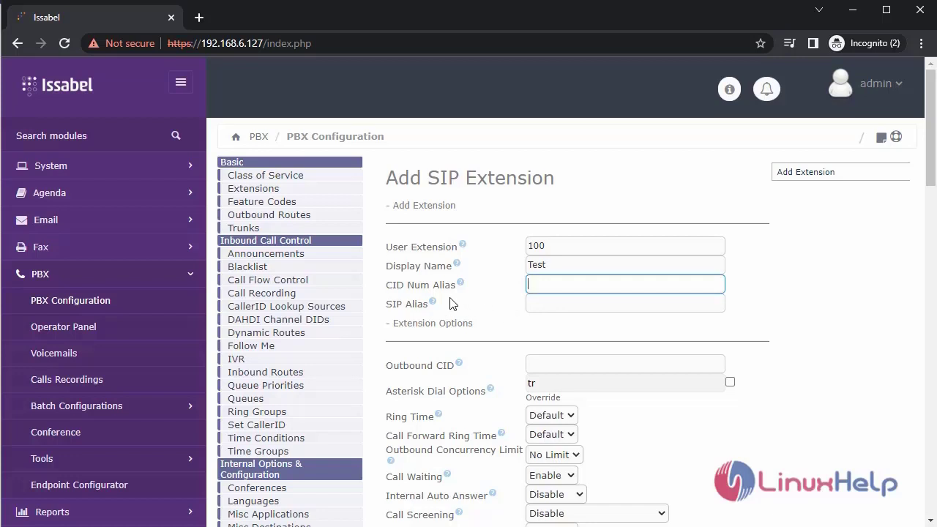
click(623, 303)
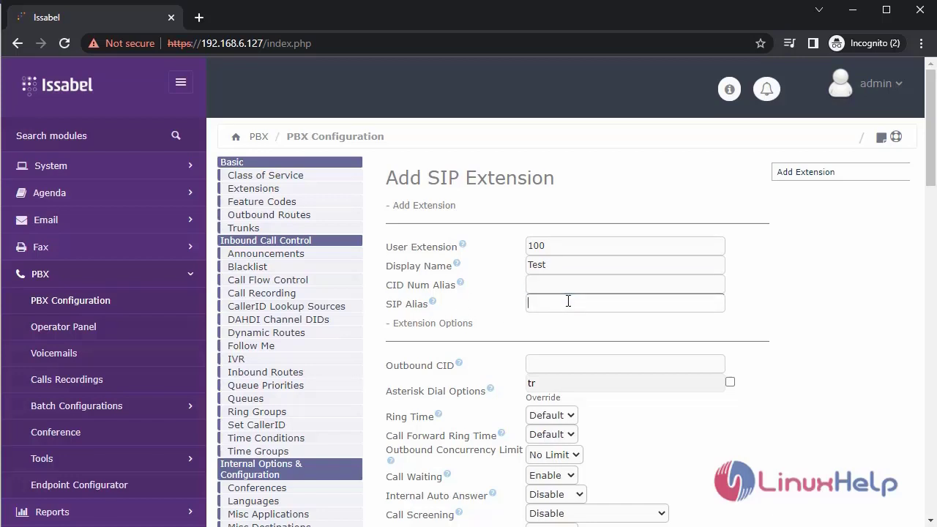
click(623, 303)
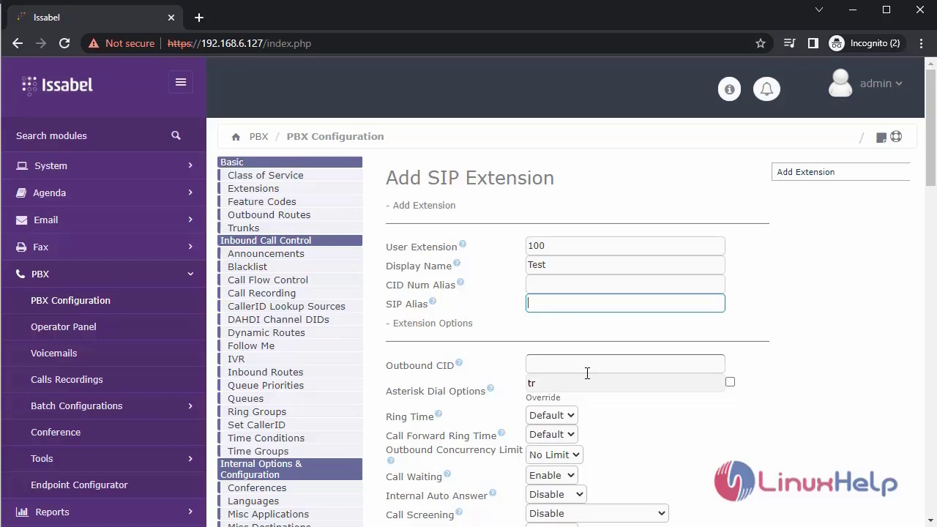
click(623, 363)
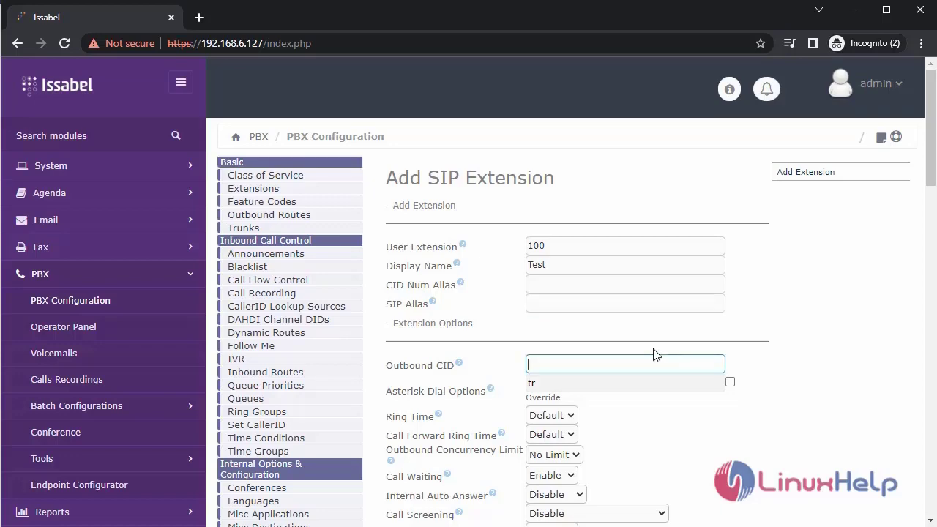
scroll(down, 3)
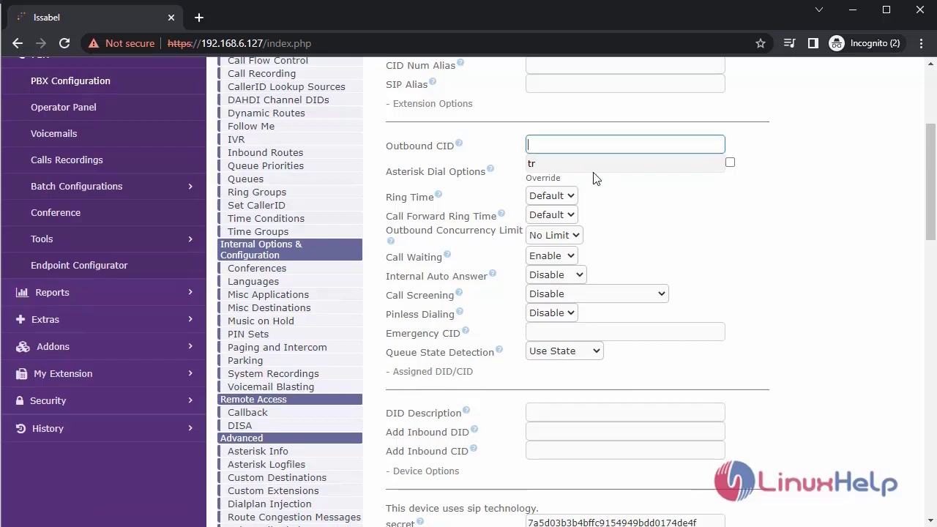
mouse_move(448, 252)
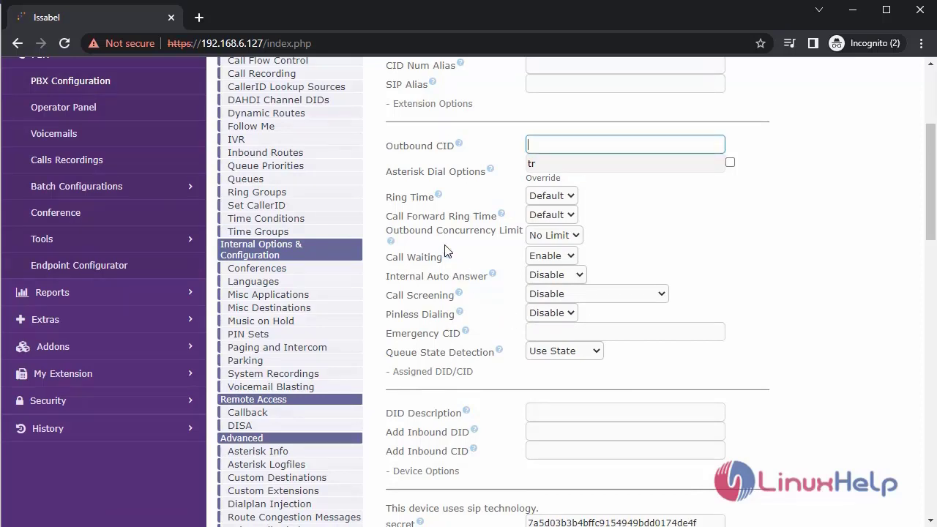
mouse_move(386, 199)
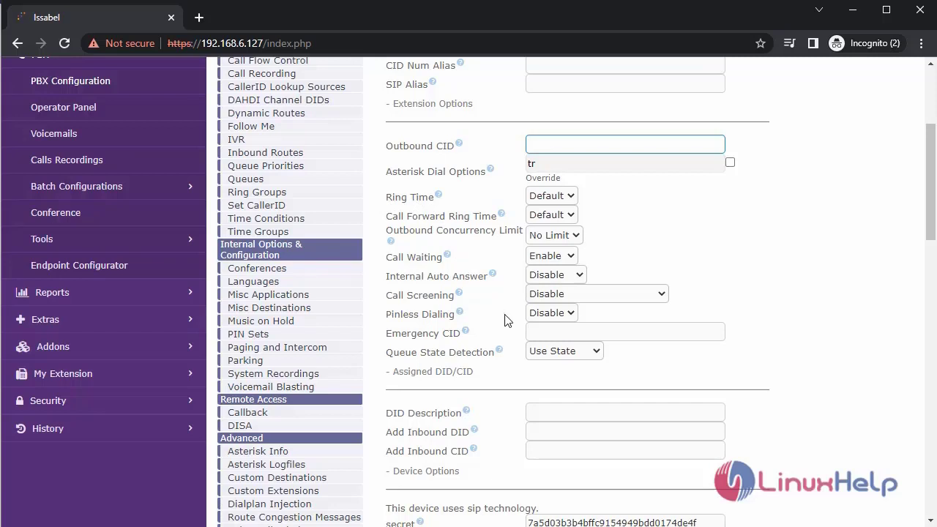
mouse_move(539, 300)
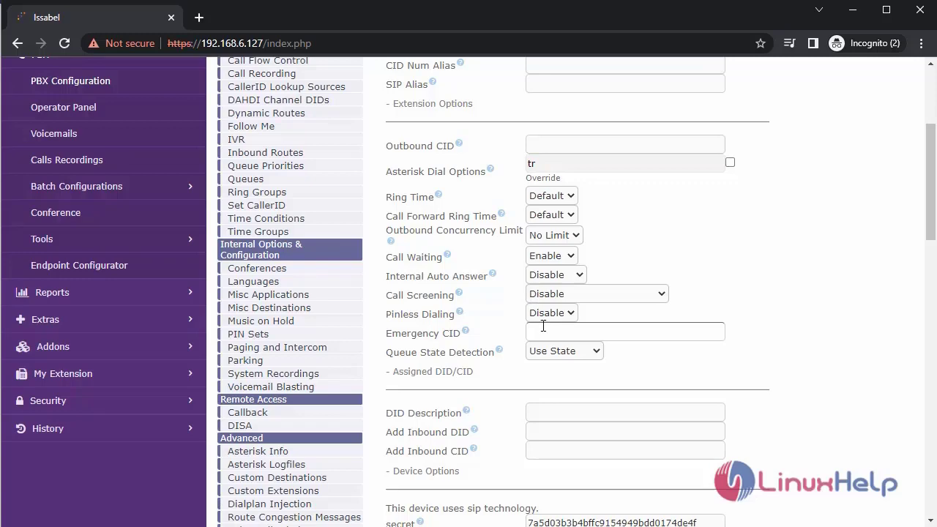
scroll(down, 3)
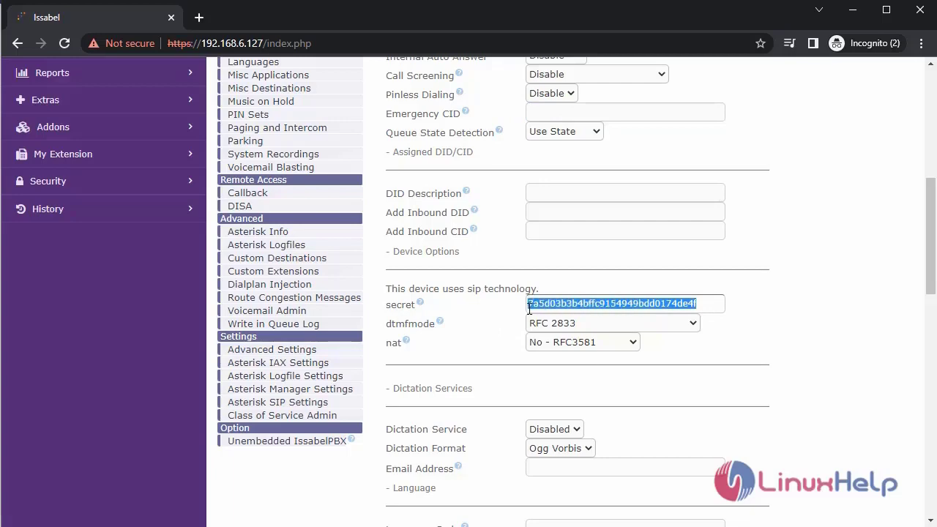
click(611, 303)
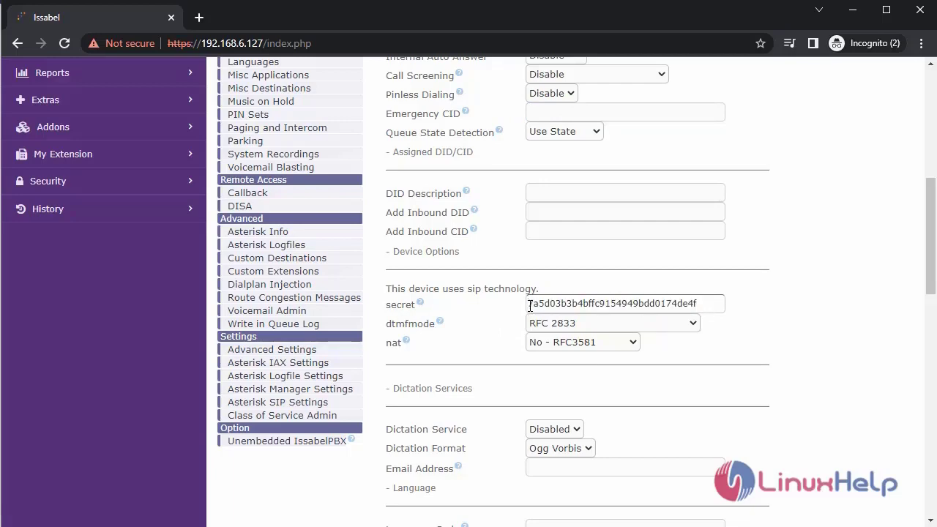
scroll(down, 3)
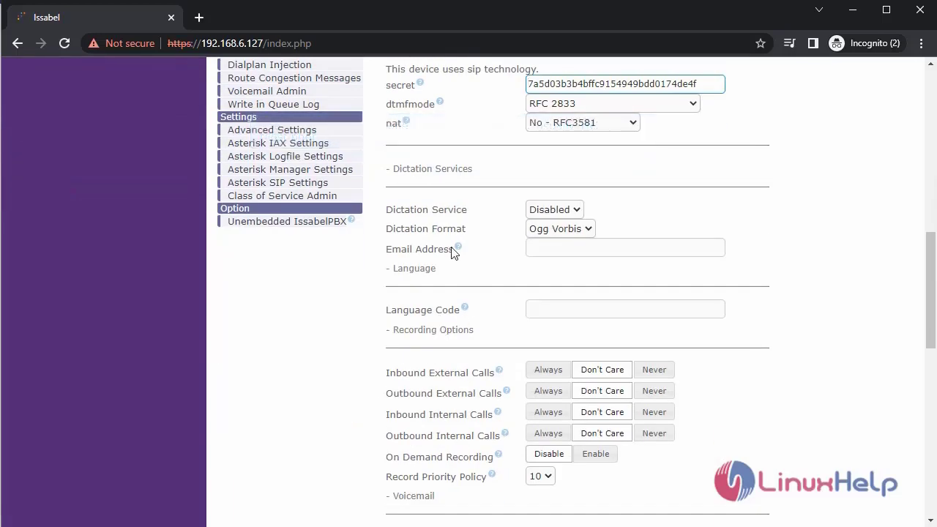
scroll(down, 3)
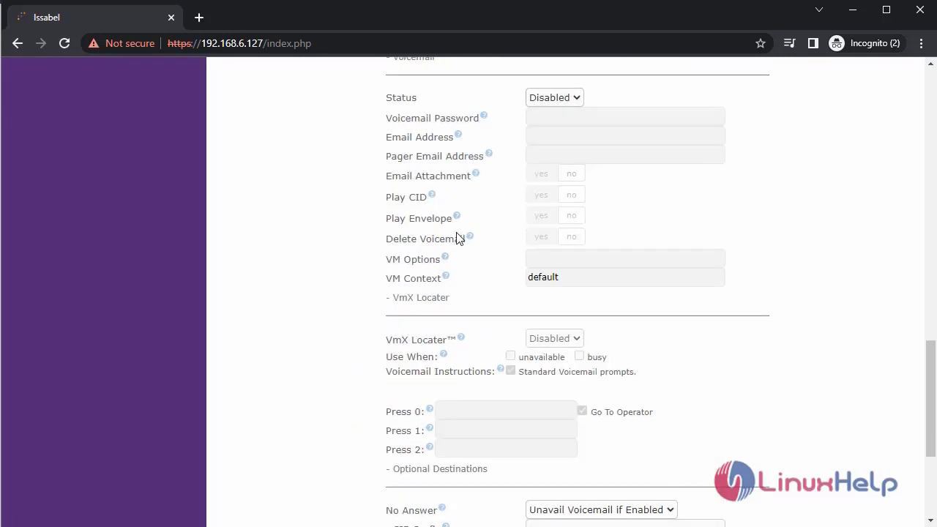
scroll(down, 3)
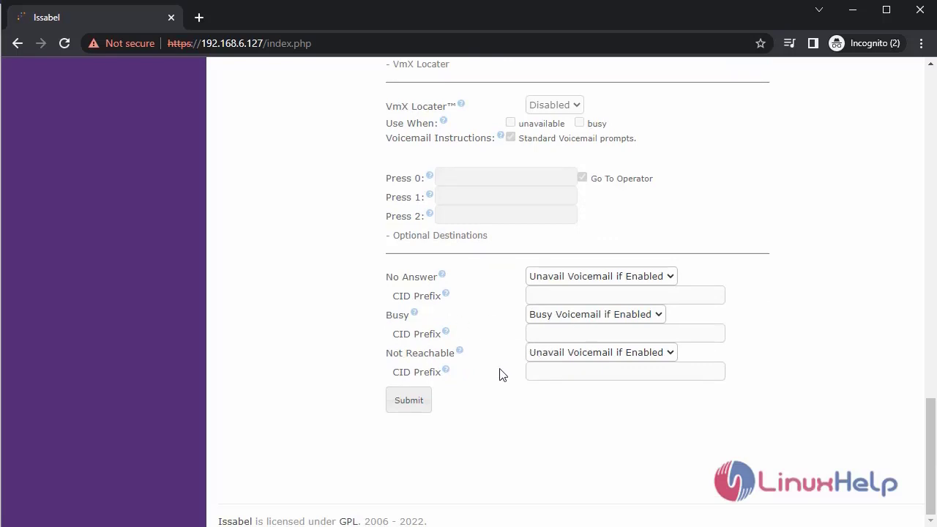
Step: Submit the form so extension Test <100> is saved and listed
click(408, 400)
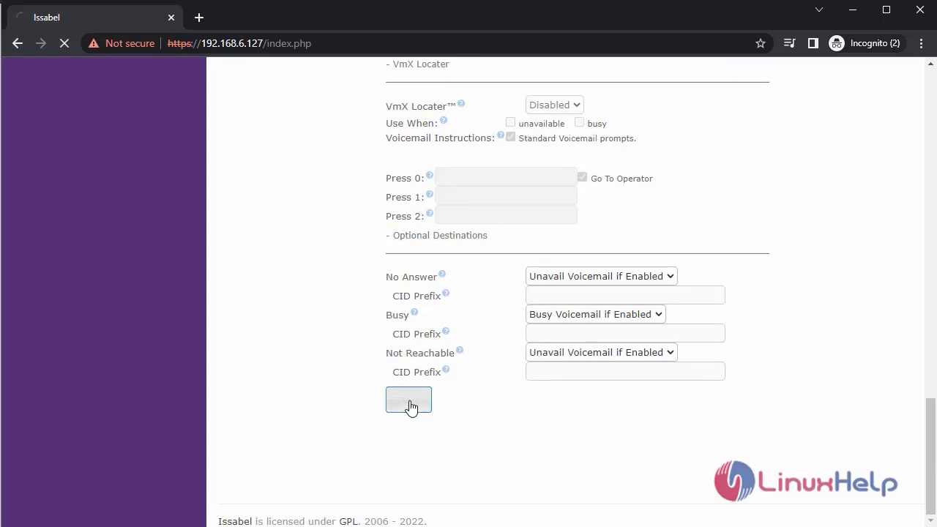
click(408, 401)
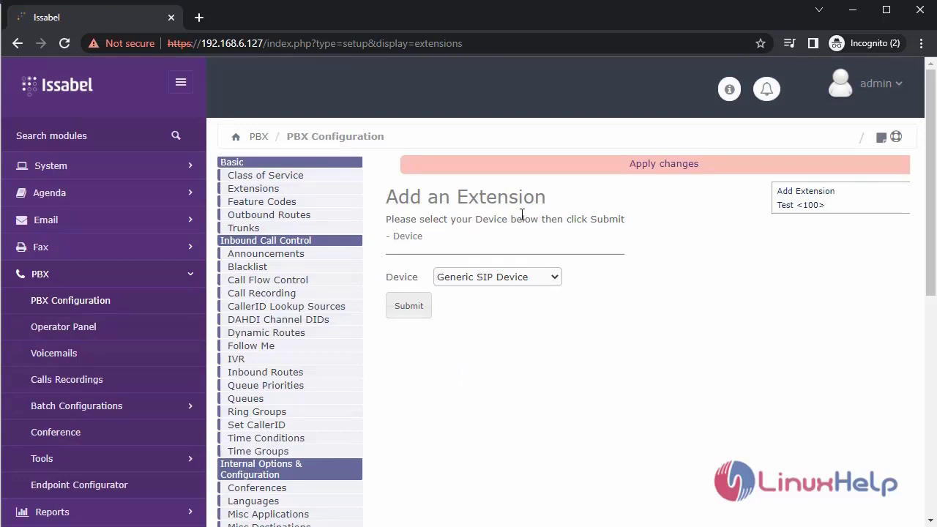
click(661, 164)
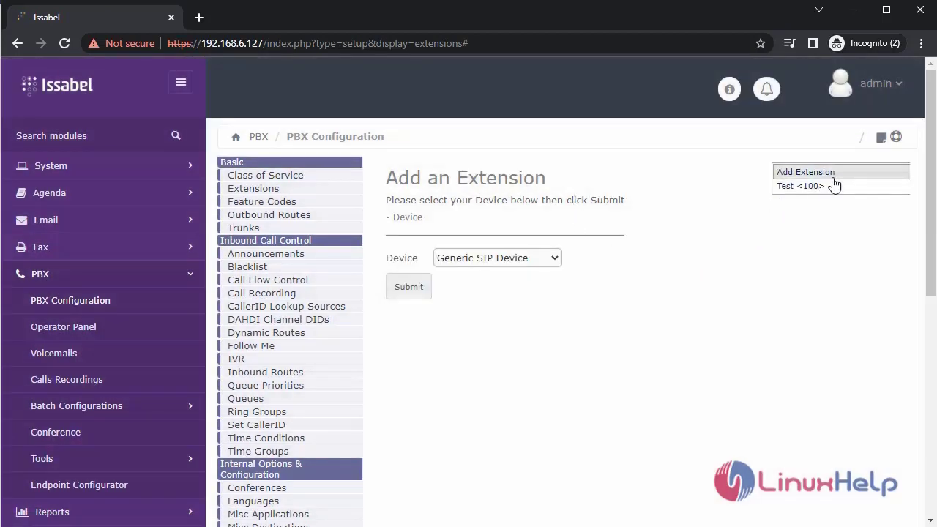
mouse_move(659, 240)
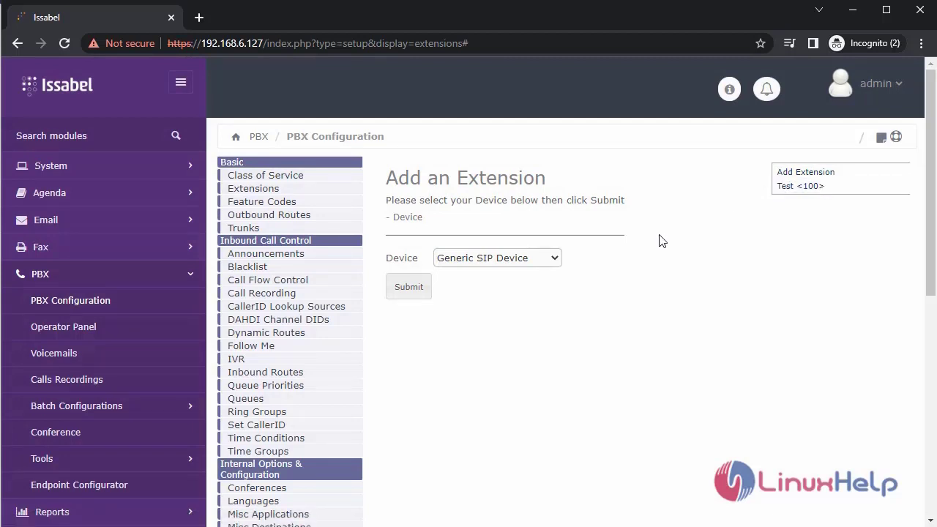
mouse_move(826, 228)
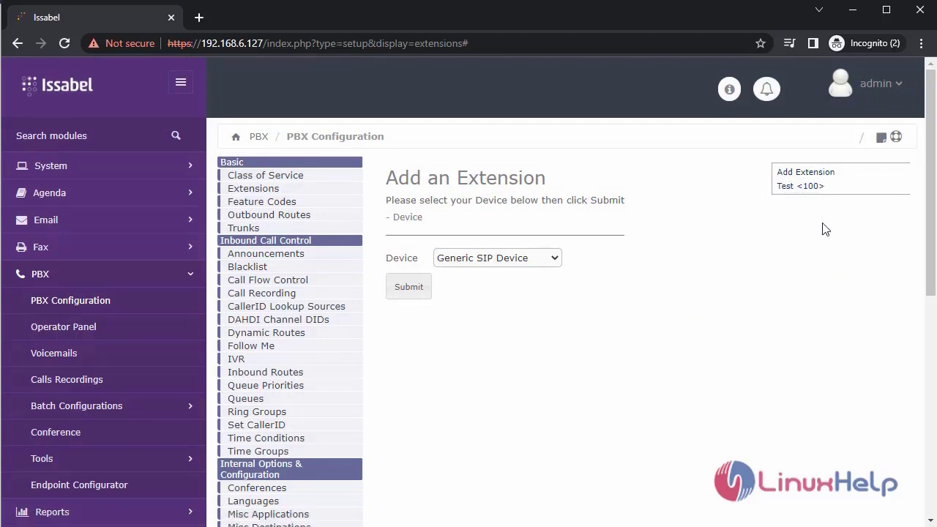
mouse_move(805, 202)
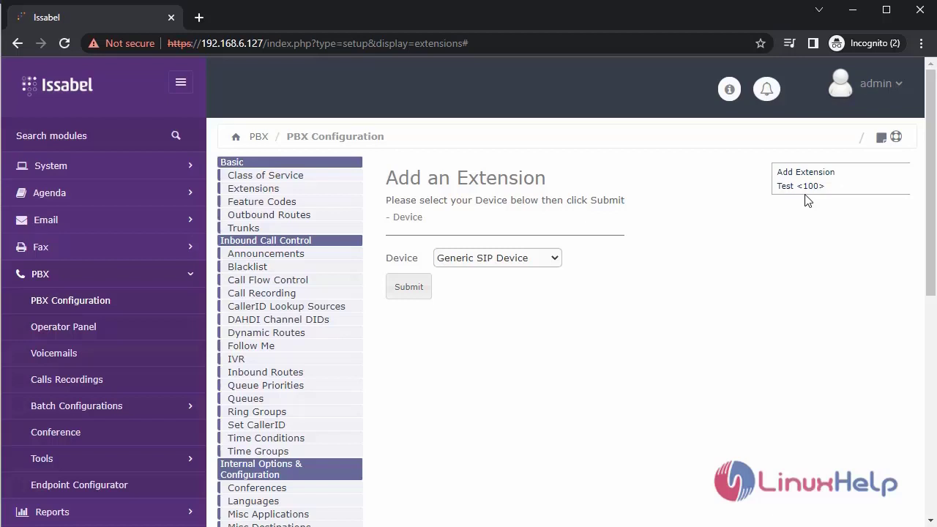
mouse_move(805, 184)
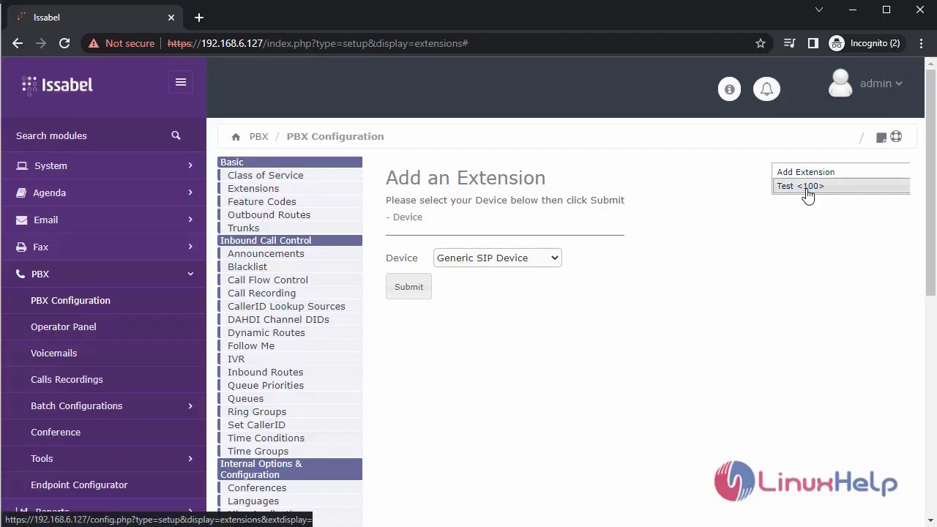
Step: Delete extension Test <100> and apply the pending configuration changes
click(800, 184)
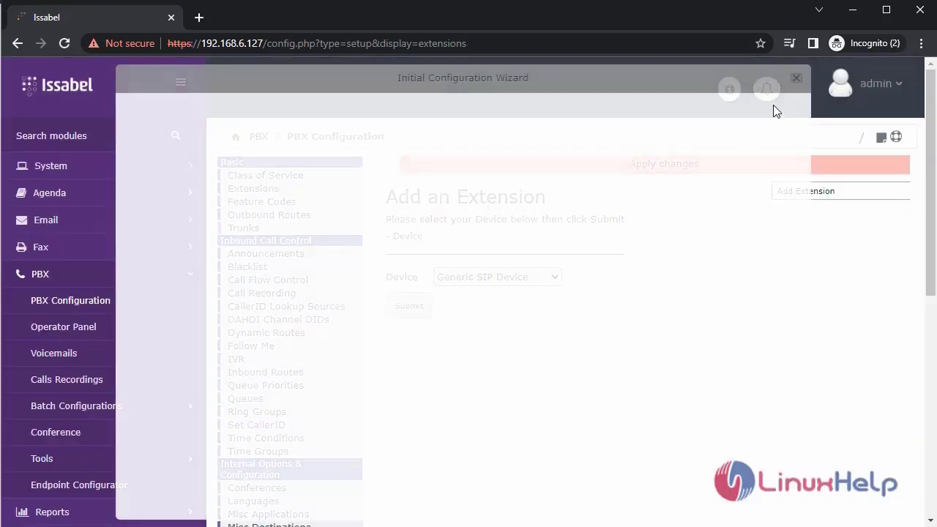
click(796, 78)
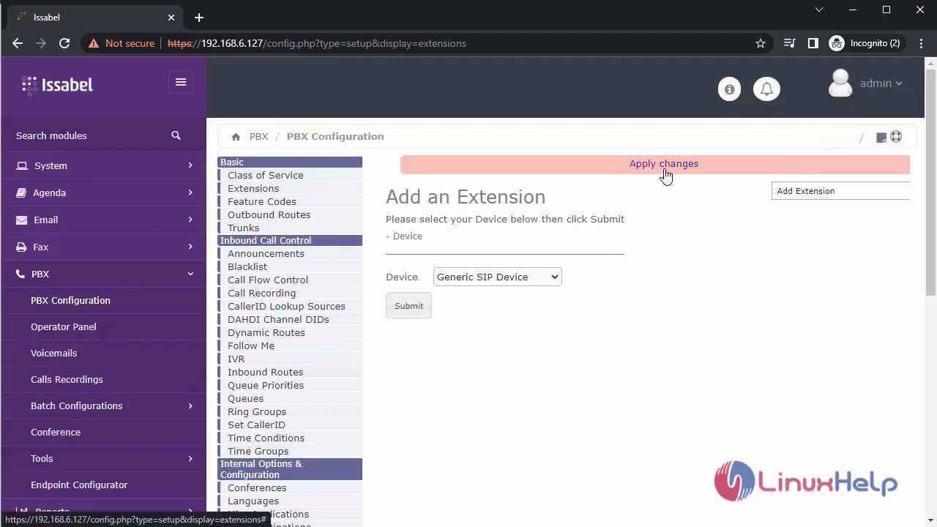
click(662, 164)
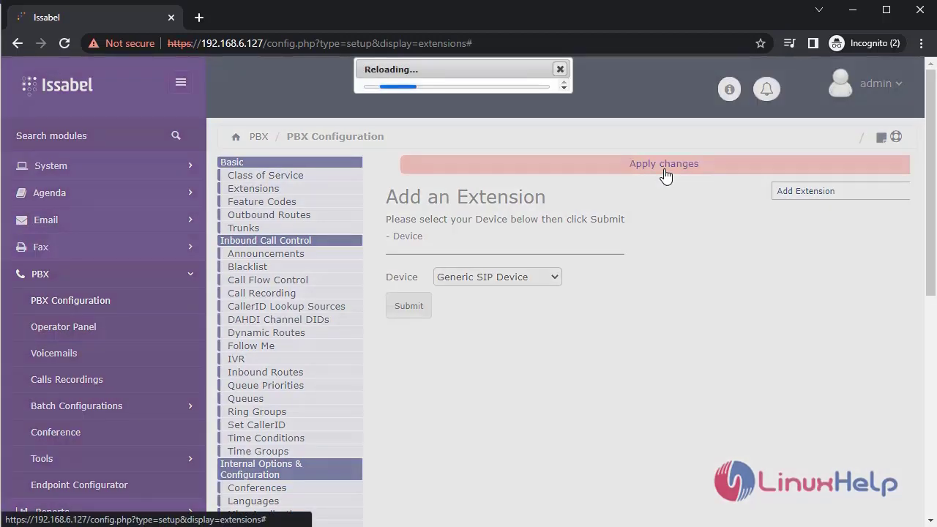
click(662, 164)
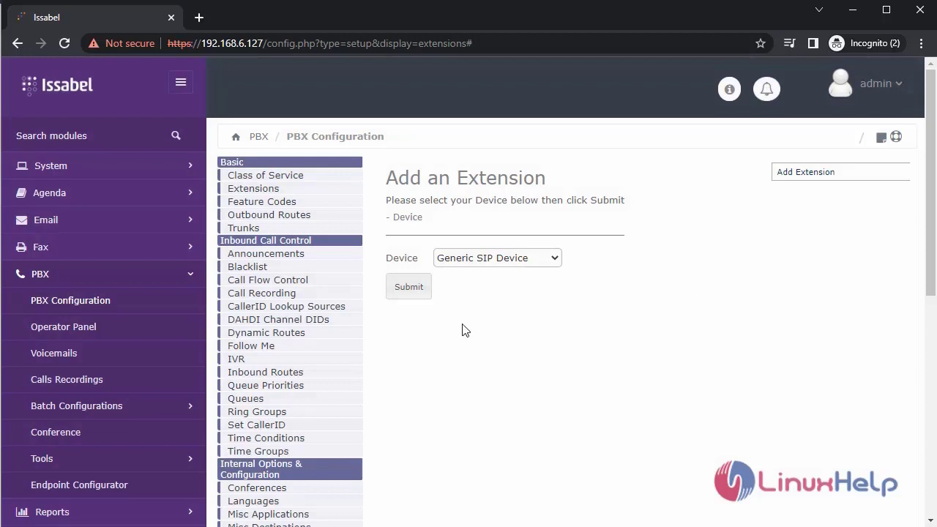
mouse_move(749, 274)
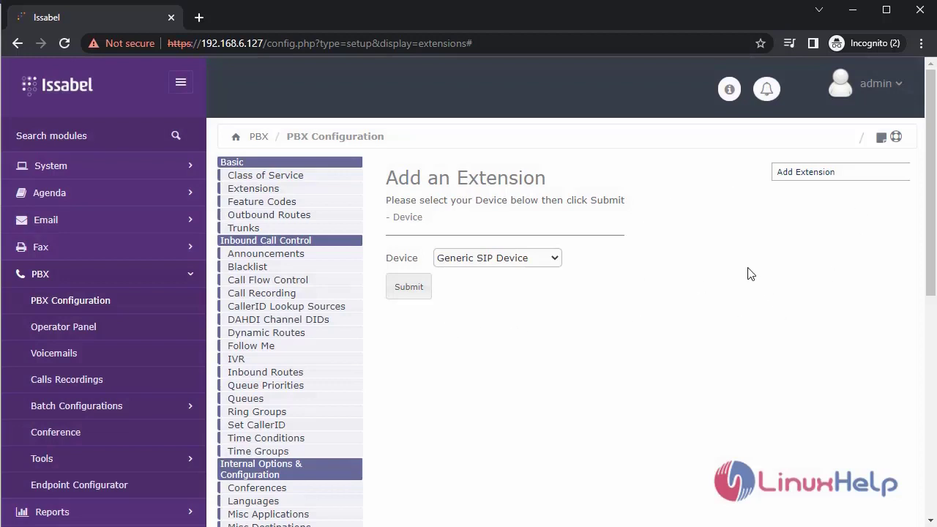
mouse_move(739, 255)
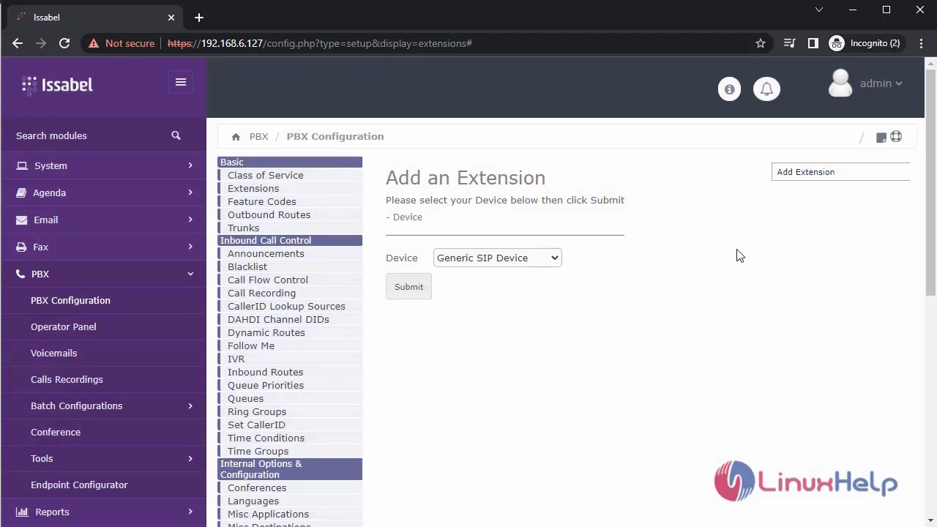
mouse_move(270, 214)
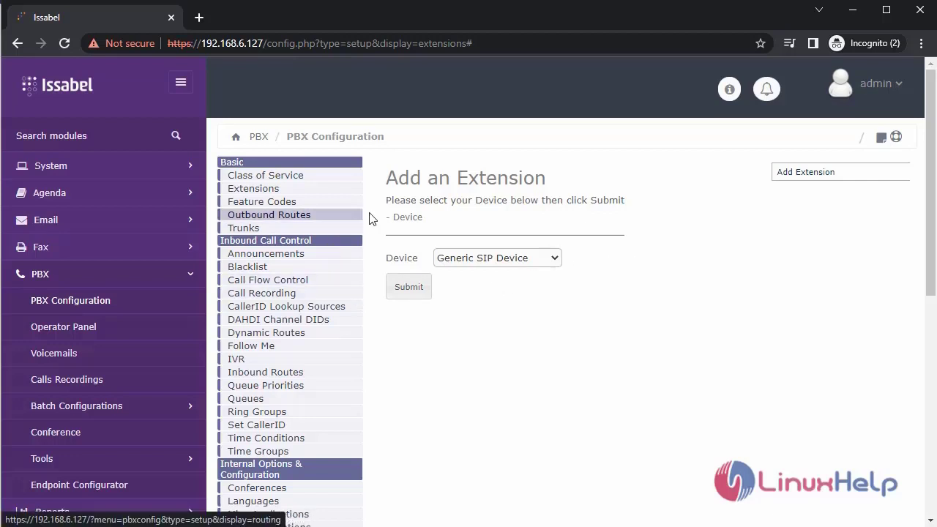
mouse_move(676, 258)
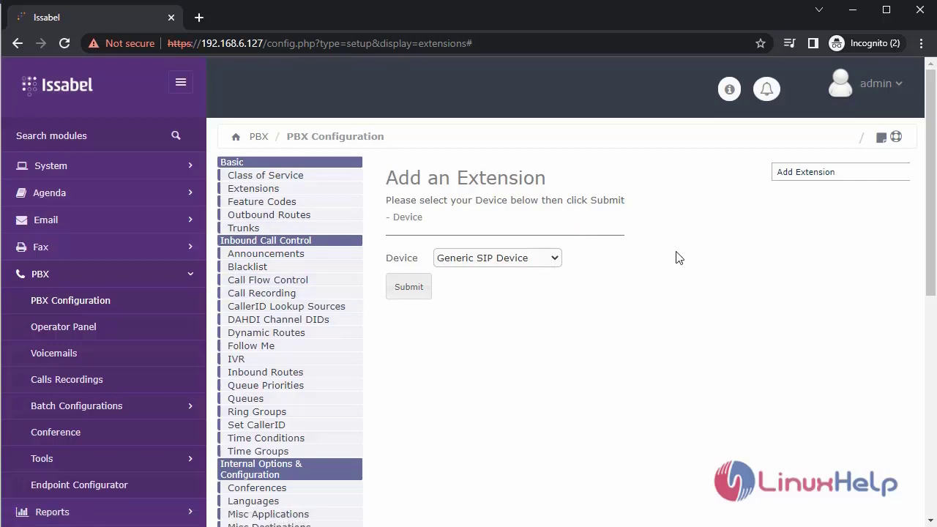